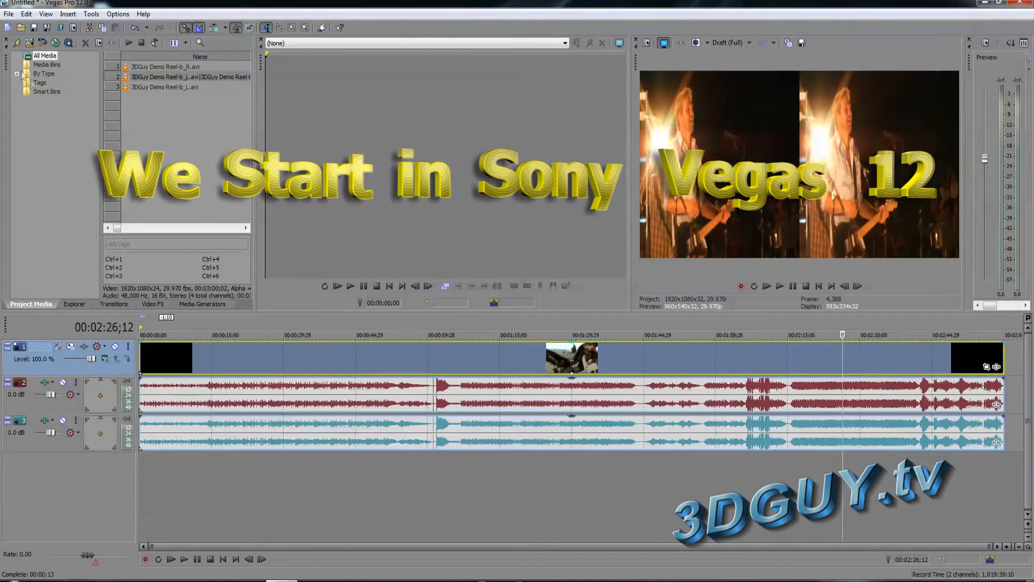
- Open Render As, expand Sony AVC/MVC, and scroll to its MVC stereoscopic templates
click(8, 15)
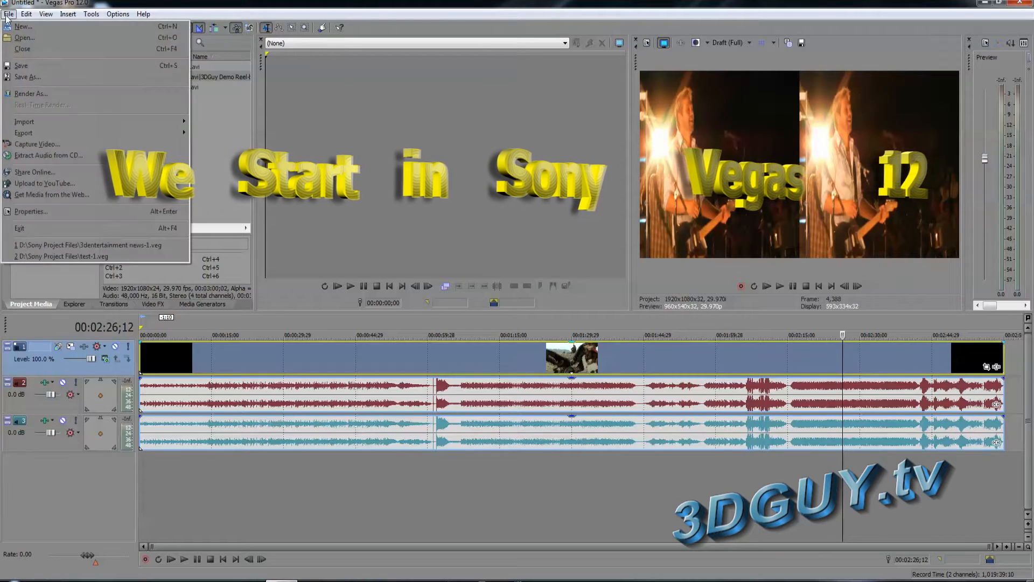
click(8, 13)
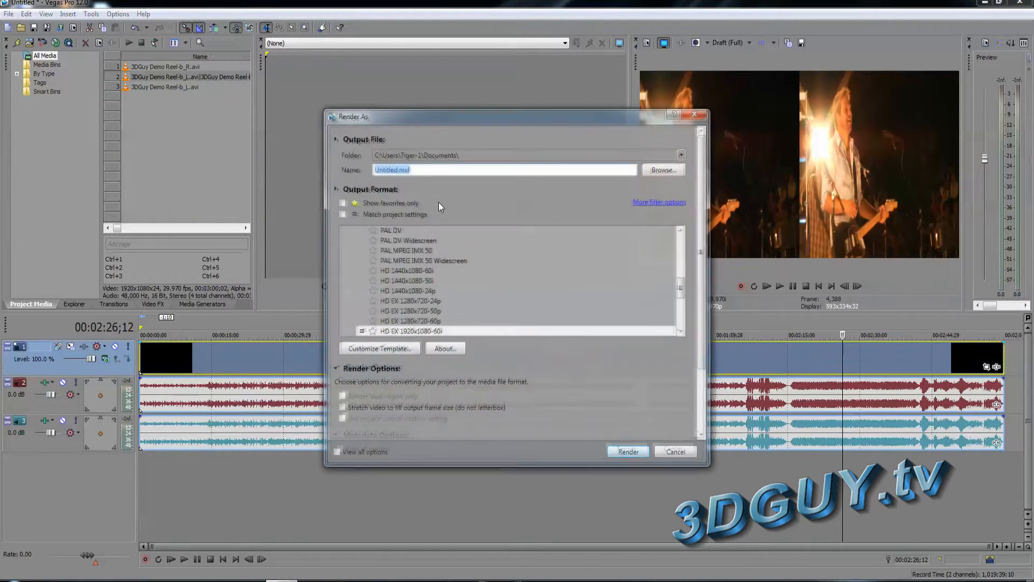
click(398, 251)
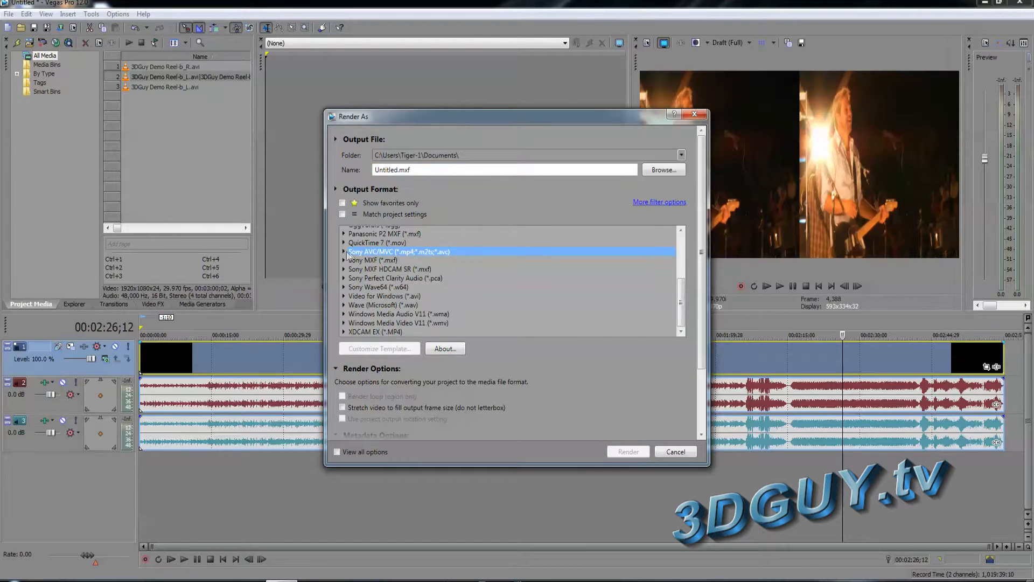
click(343, 251)
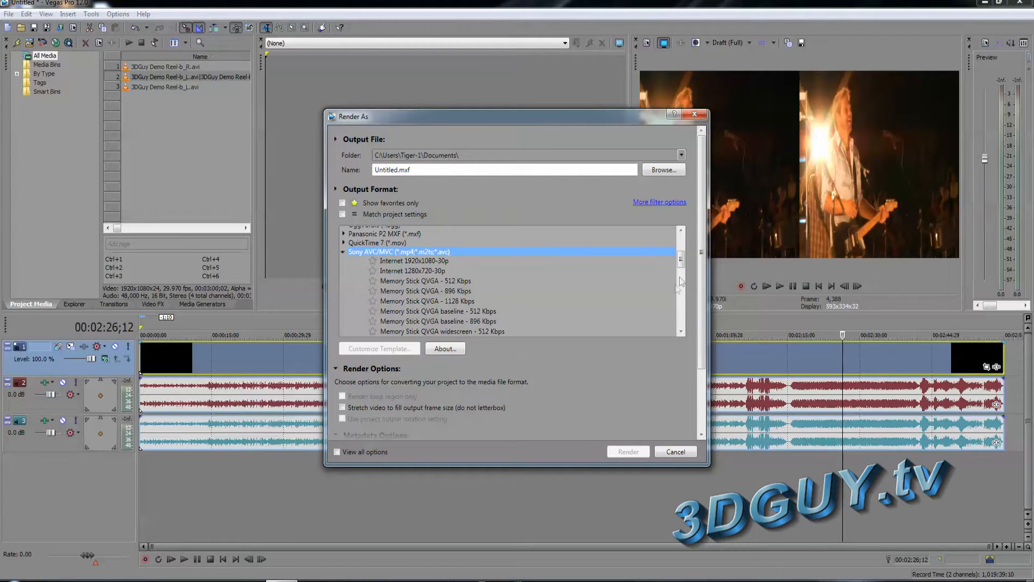
scroll(down, 3)
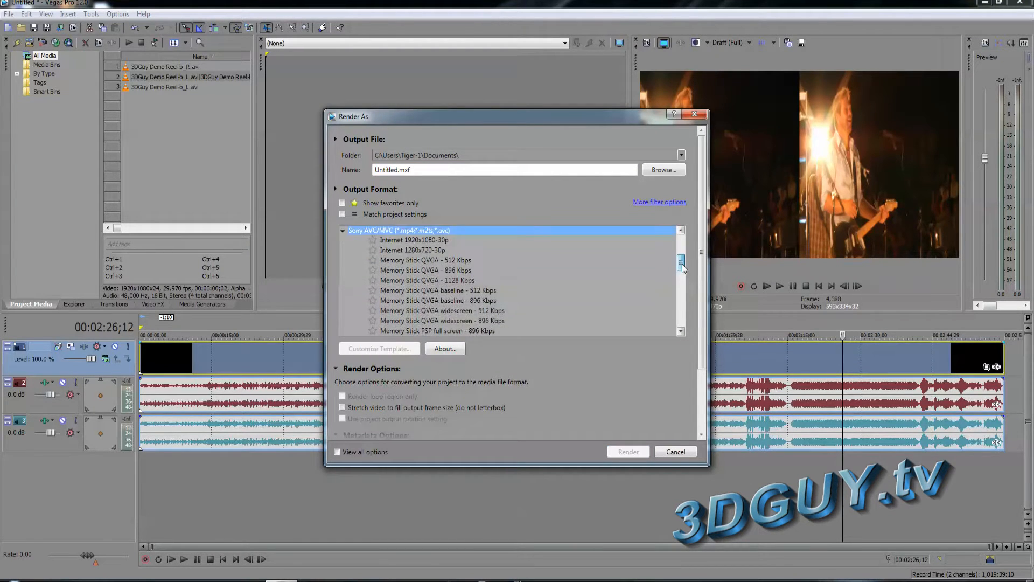
scroll(down, 3)
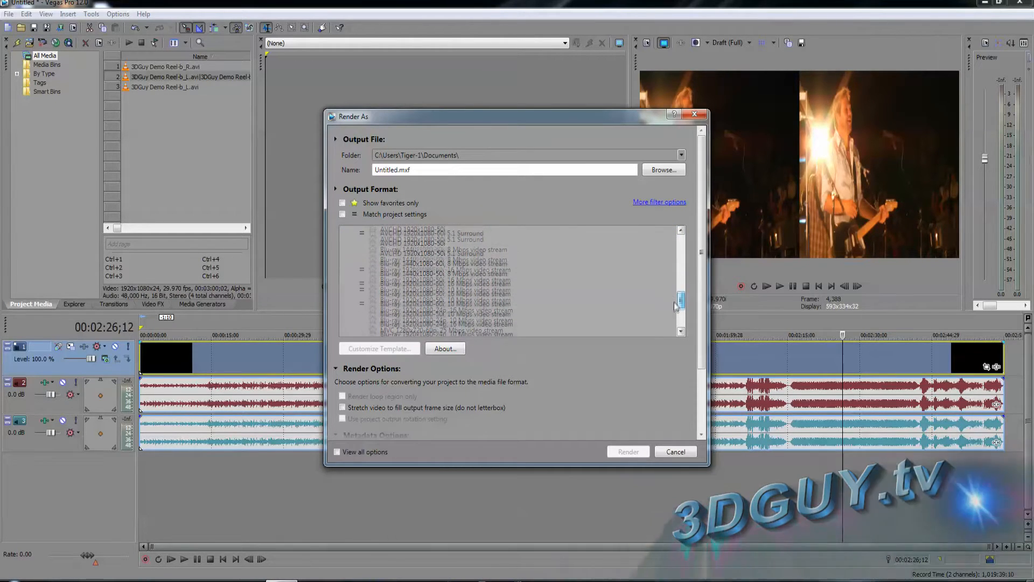
scroll(down, 3)
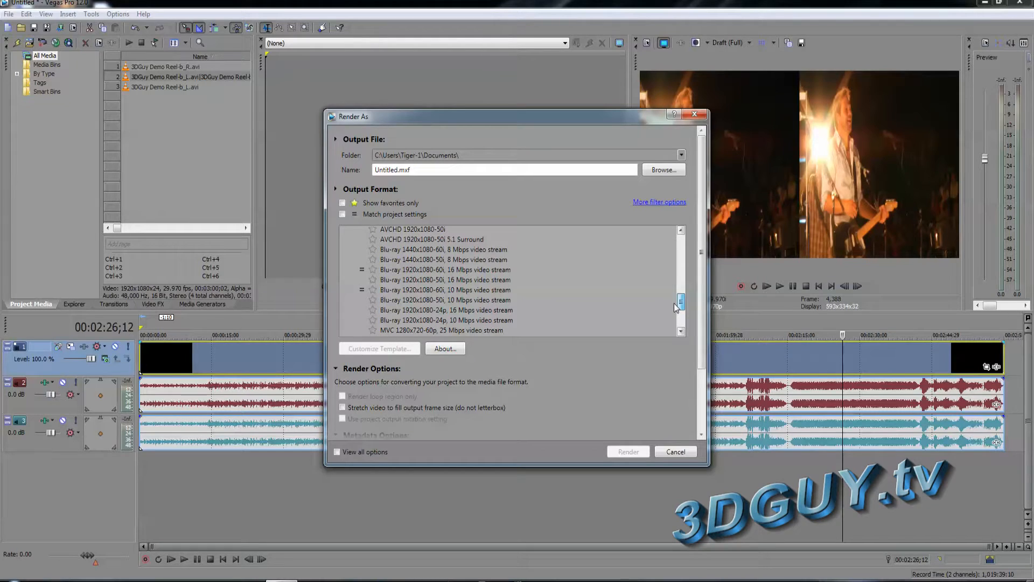
scroll(down, 3)
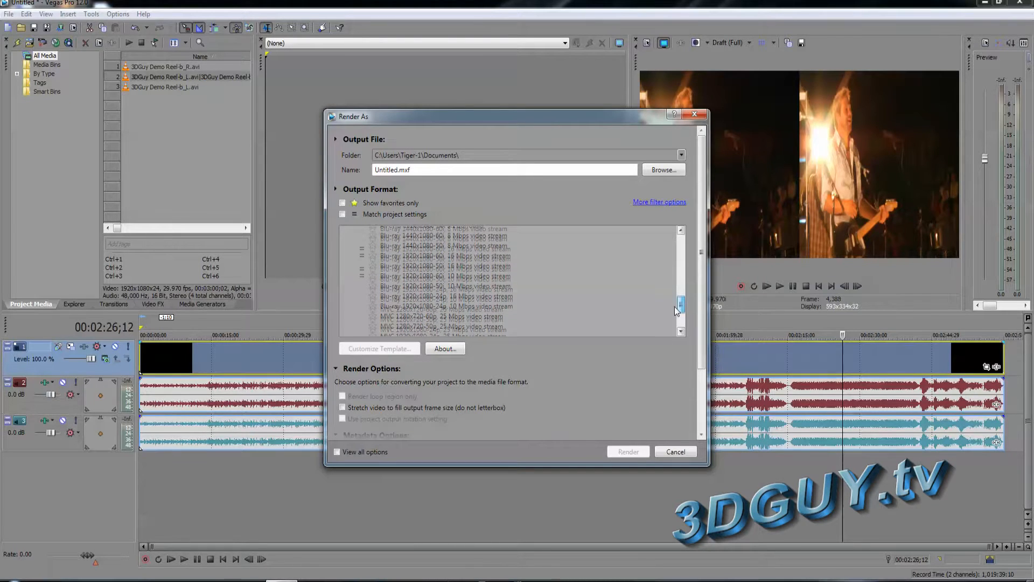
scroll(down, 3)
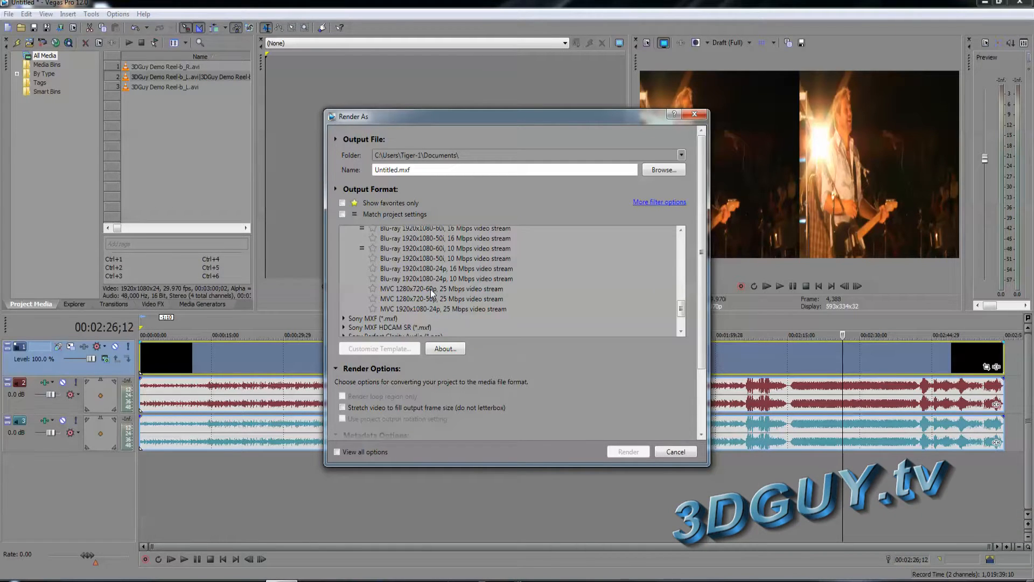
- Render using the 'MVC 1280x720-60p, 25 Mbps video stream' template
click(442, 288)
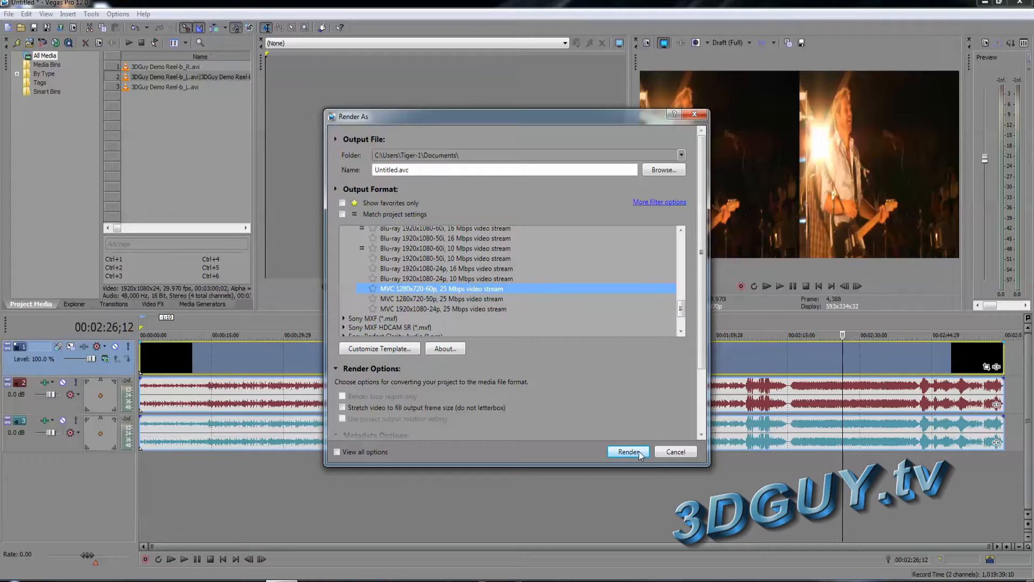
click(628, 451)
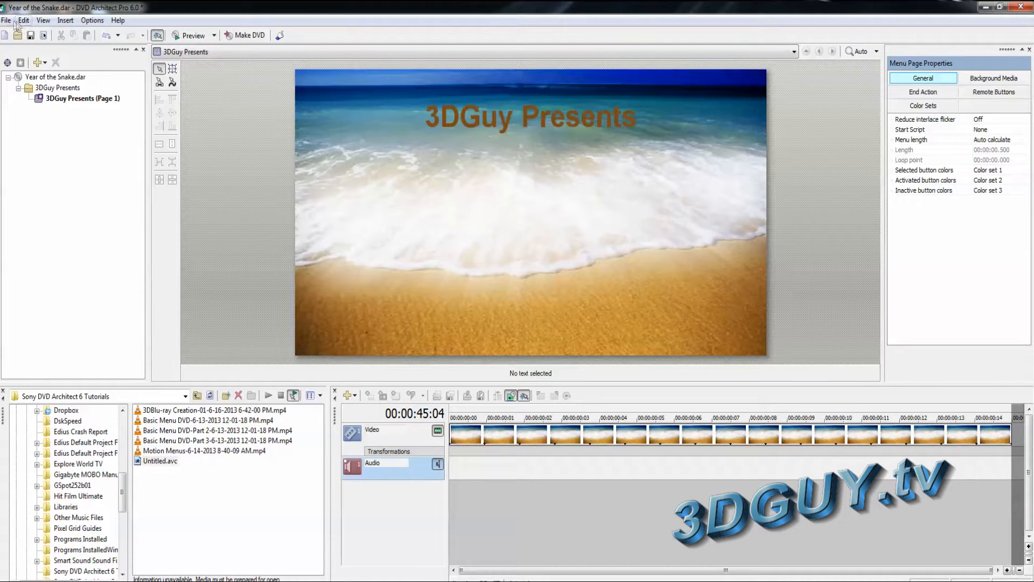
- Create a new Single Movie Blu-ray Disc project with AVC 1280x720-60p, 16:9 video
click(7, 20)
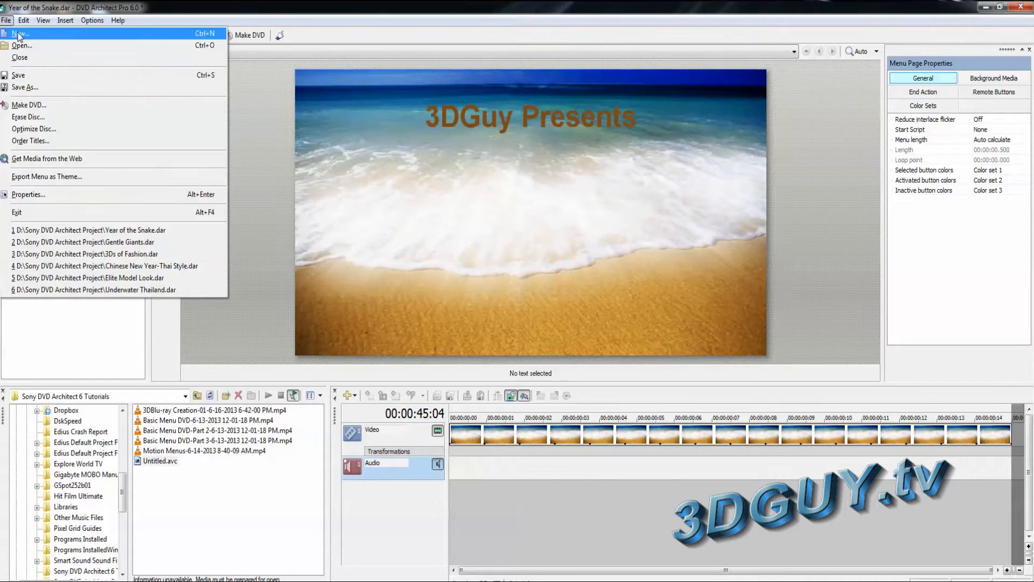
click(24, 35)
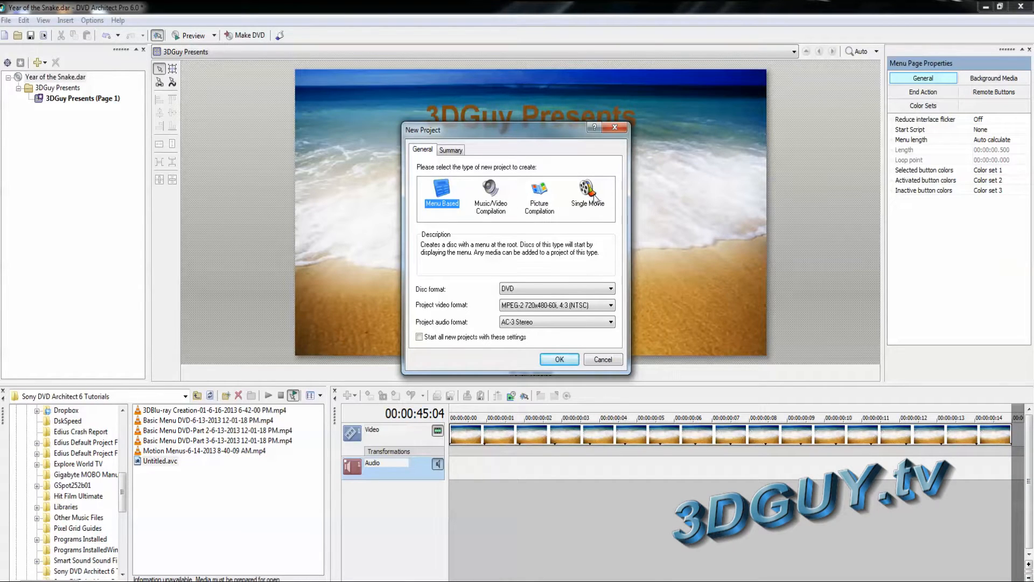
click(588, 195)
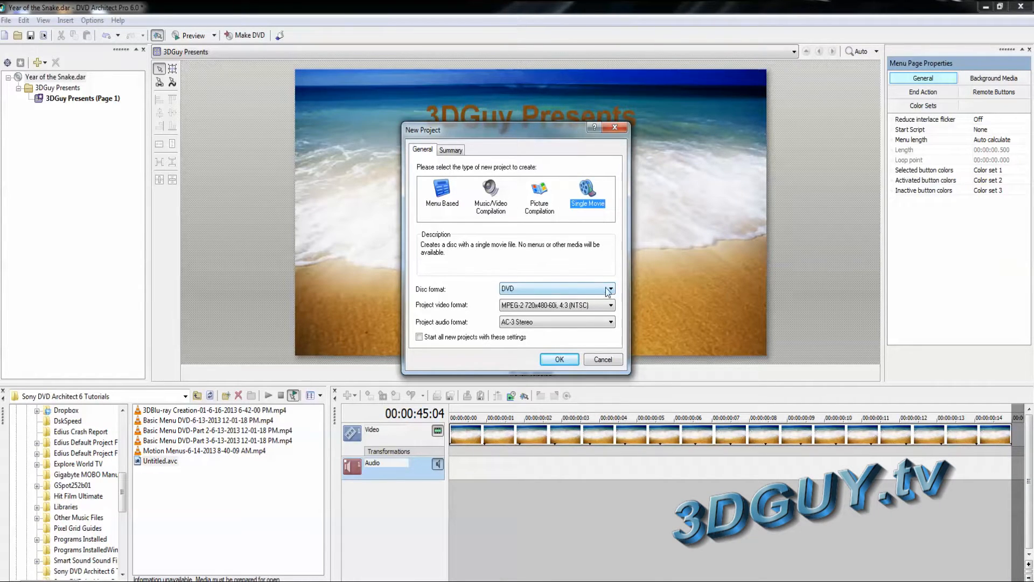
click(610, 304)
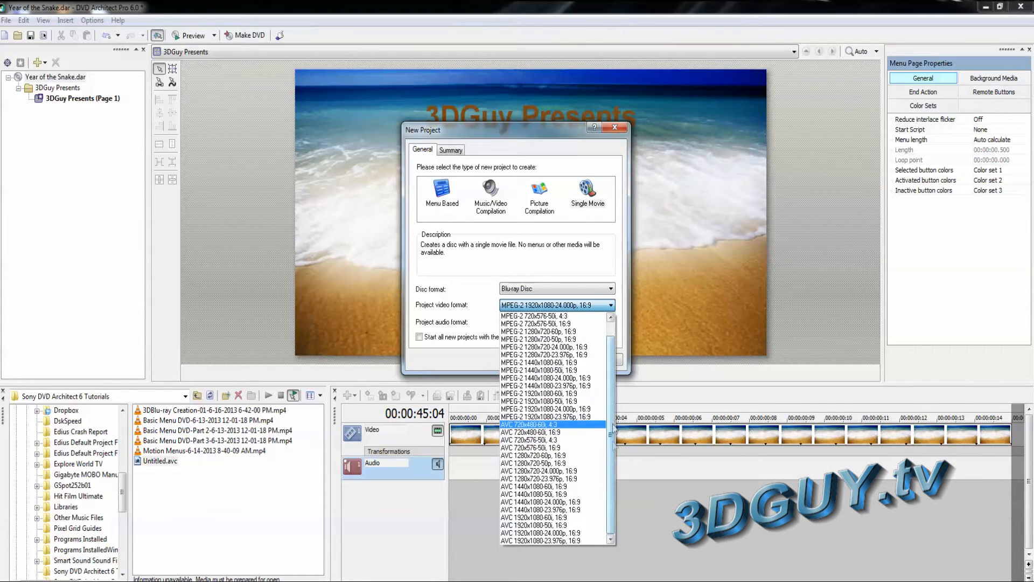
mouse_move(567, 455)
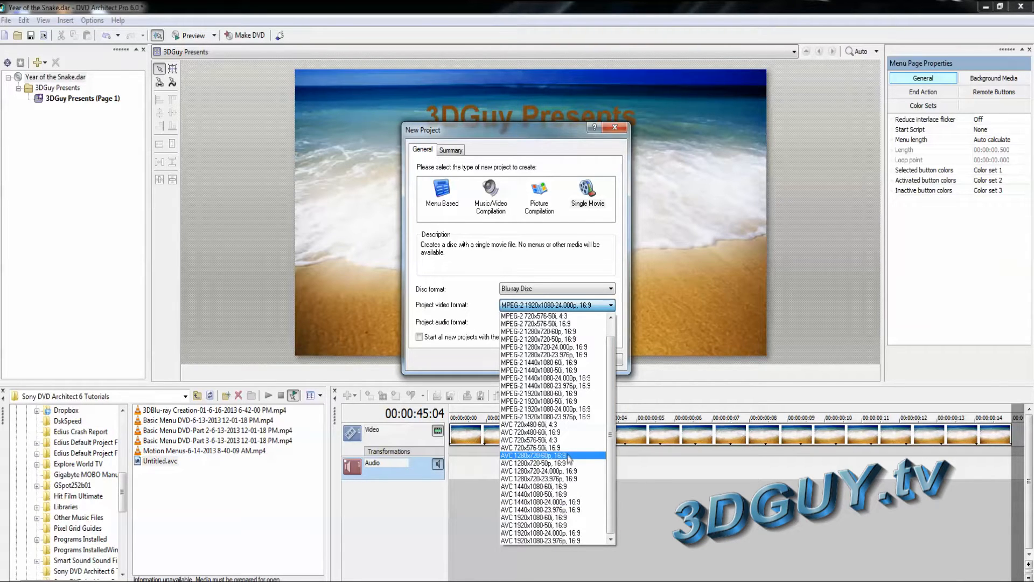
click(550, 455)
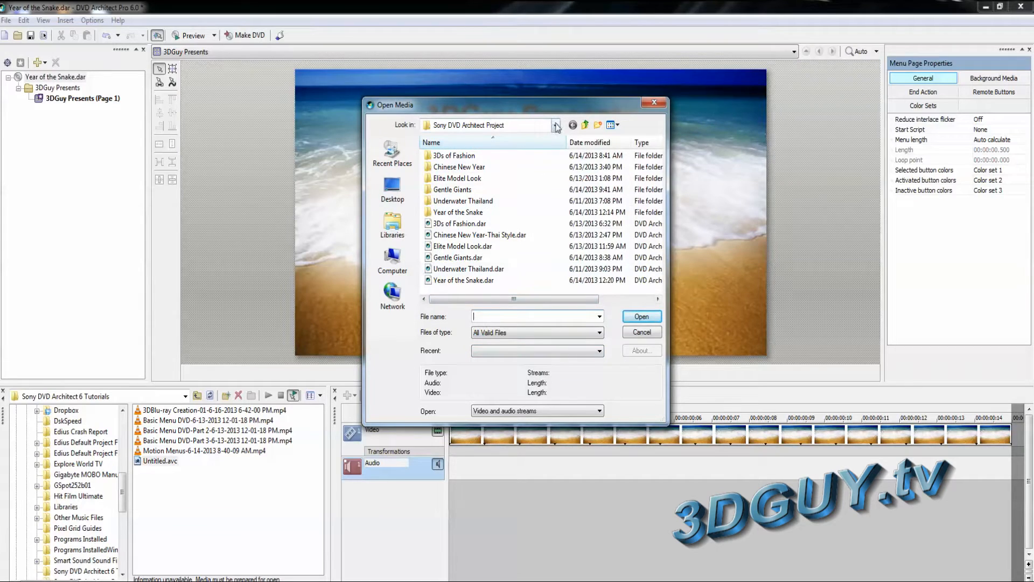
- Load the rendered Untitled.avc video as the project's movie
click(557, 125)
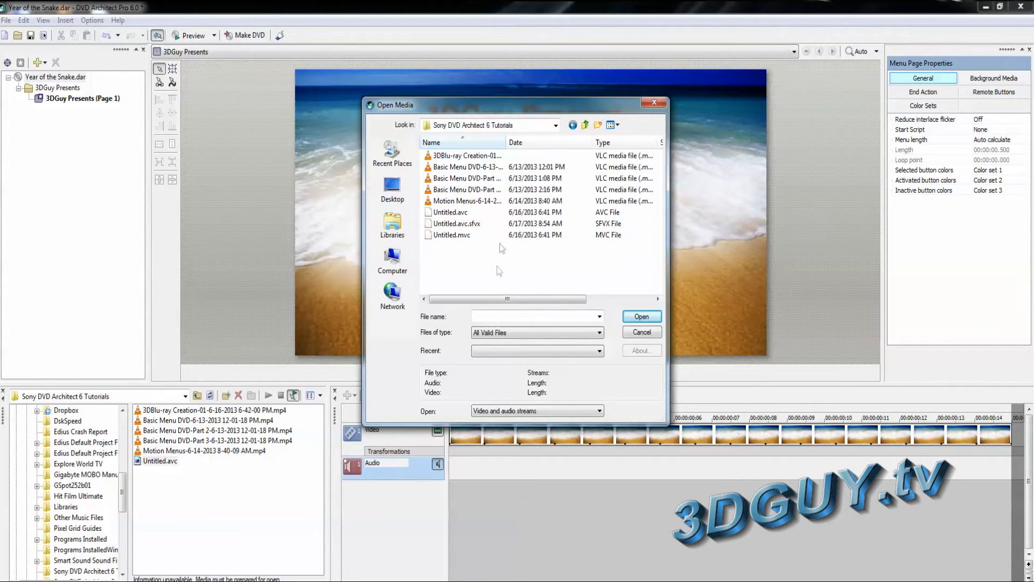
click(449, 212)
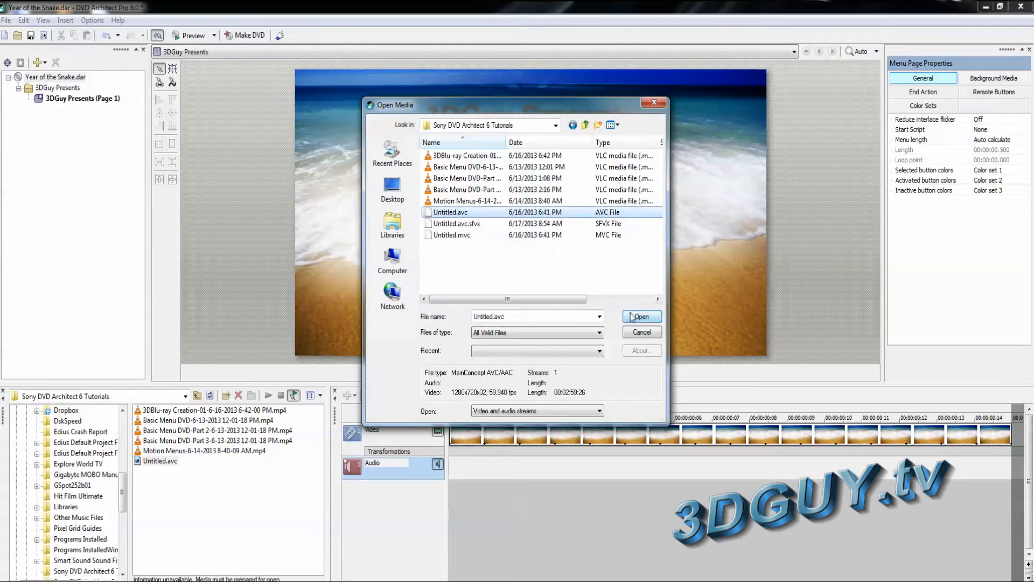
click(642, 316)
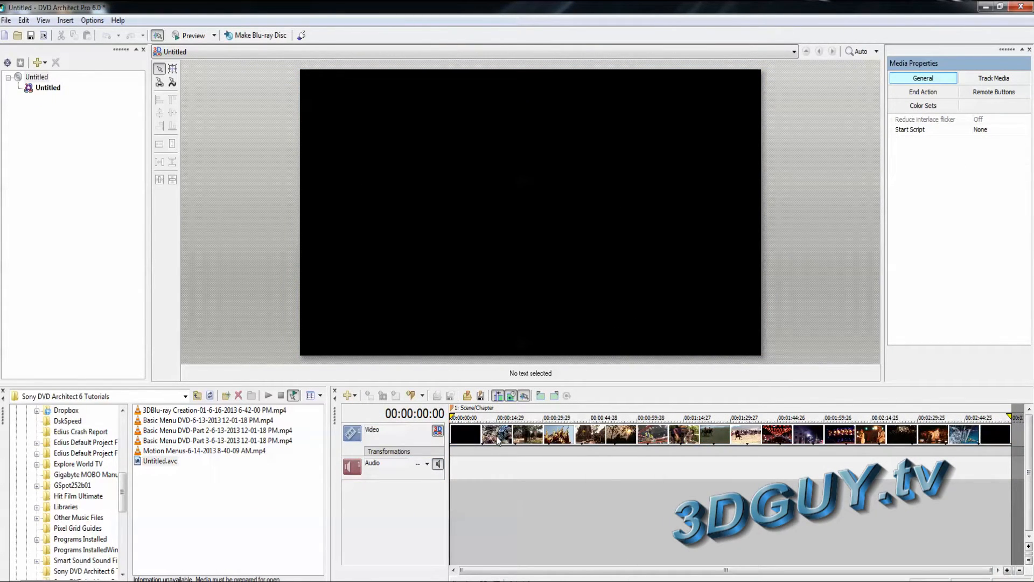
- Rename the movie item to 'My 3D World'
right_click(47, 87)
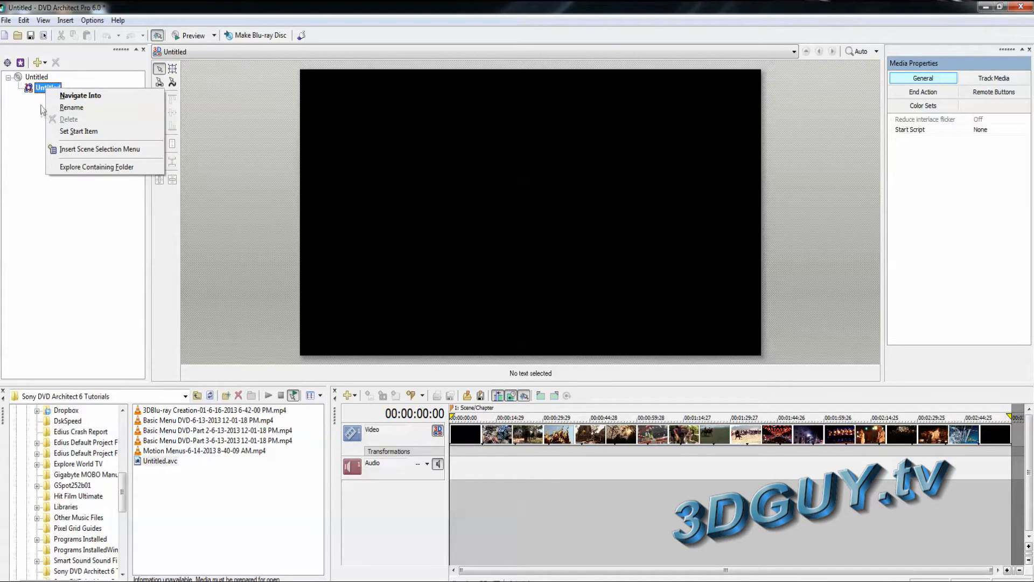
click(71, 107)
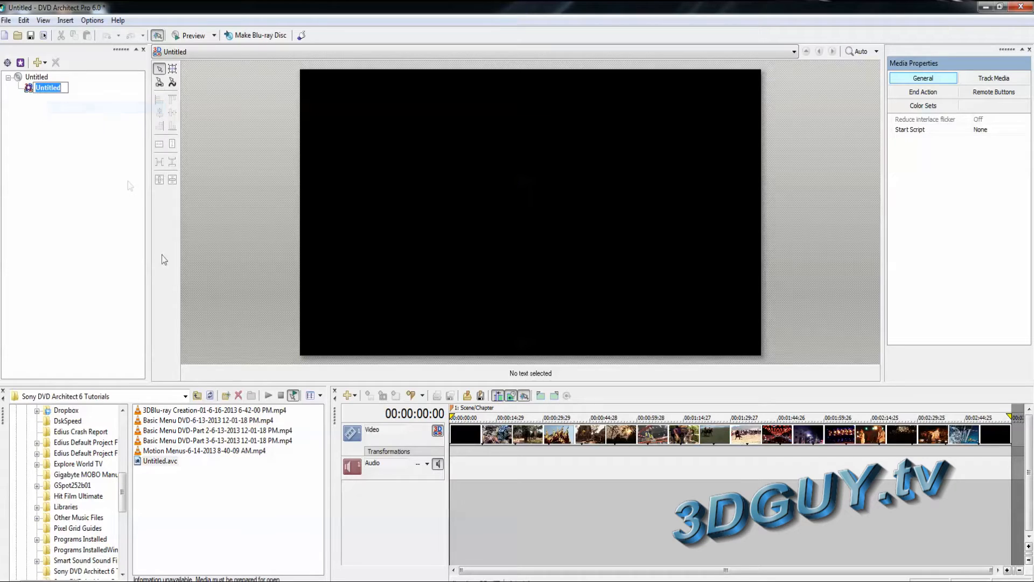
text(M)
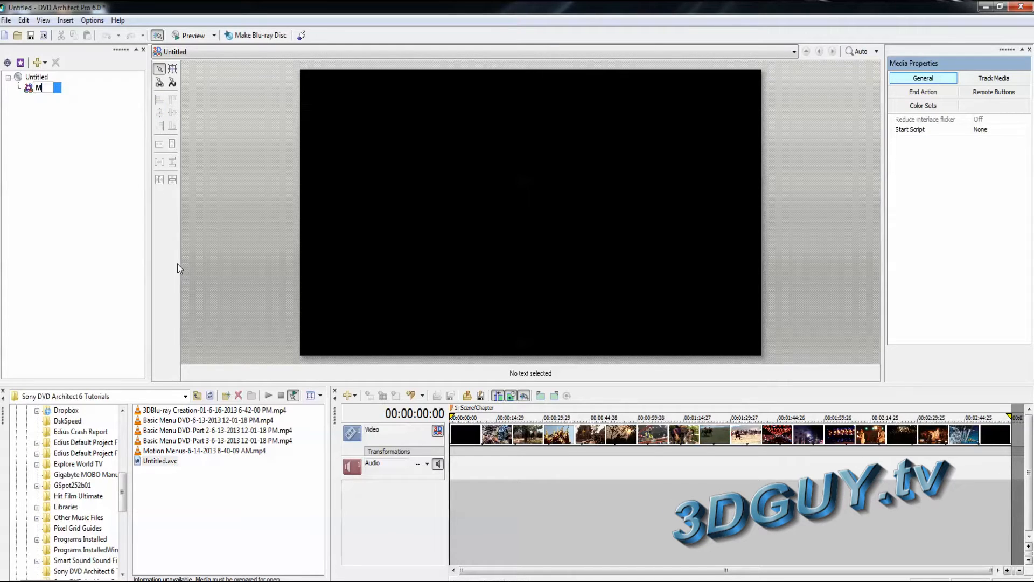
text(y 3)
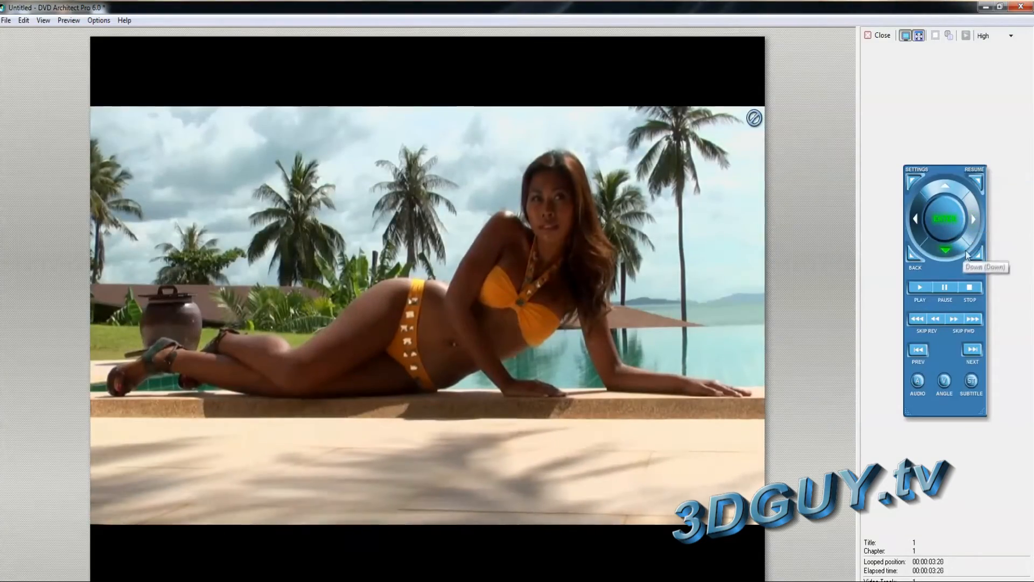
- Skip the Blu-ray preview forward three times, then close the preview
click(953, 318)
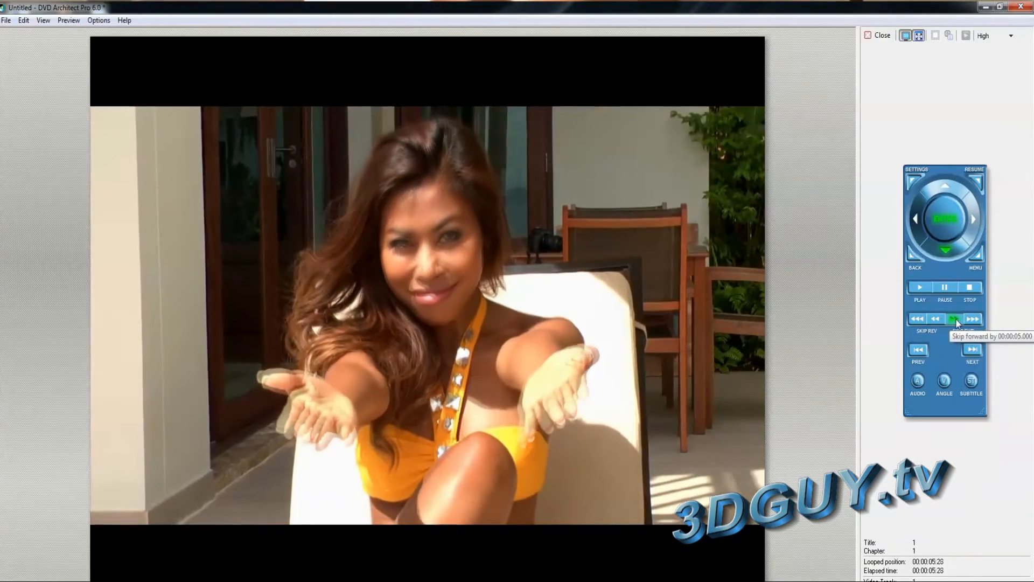
click(954, 318)
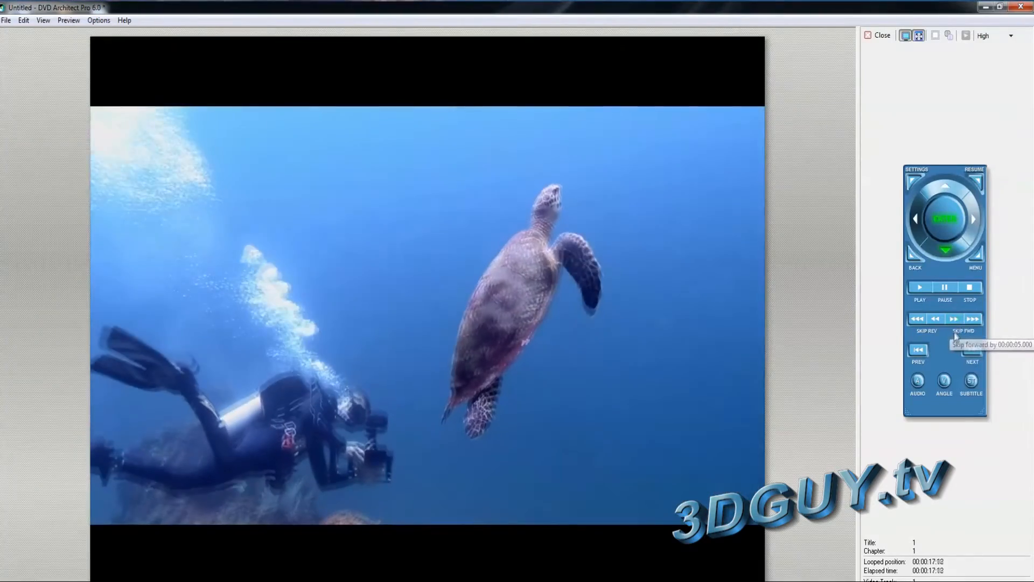
click(971, 332)
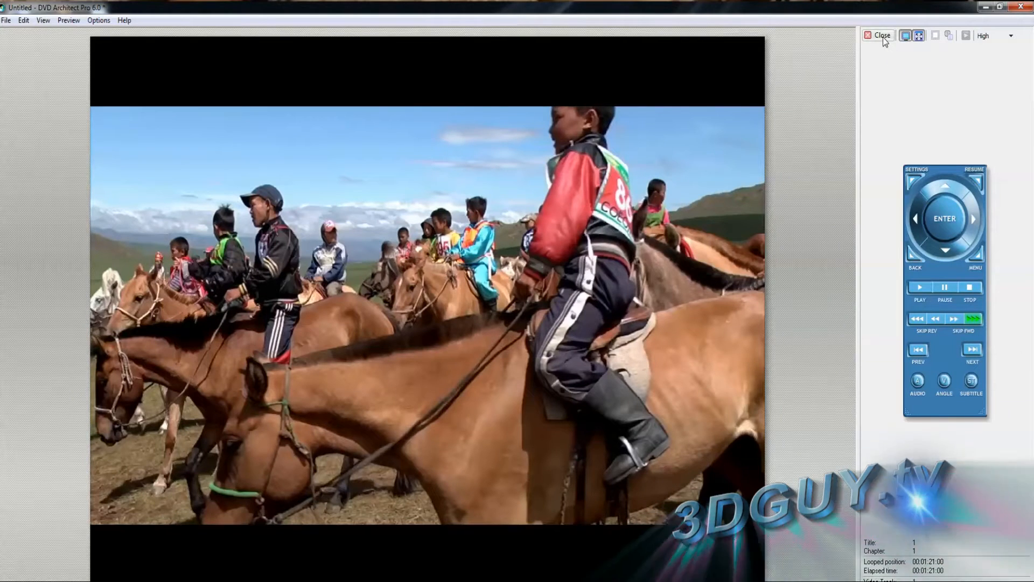
mouse_move(802, 154)
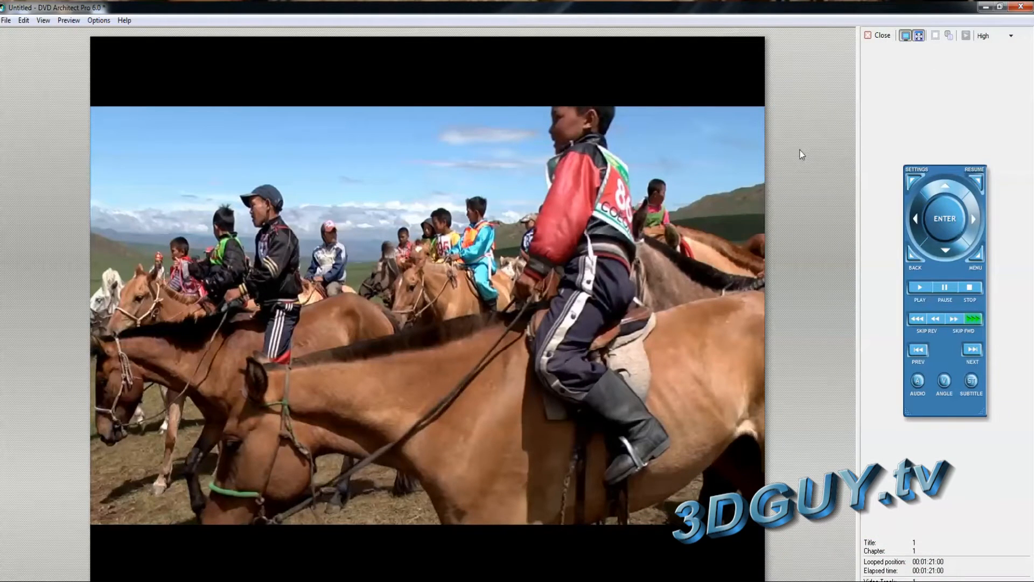
mouse_move(794, 197)
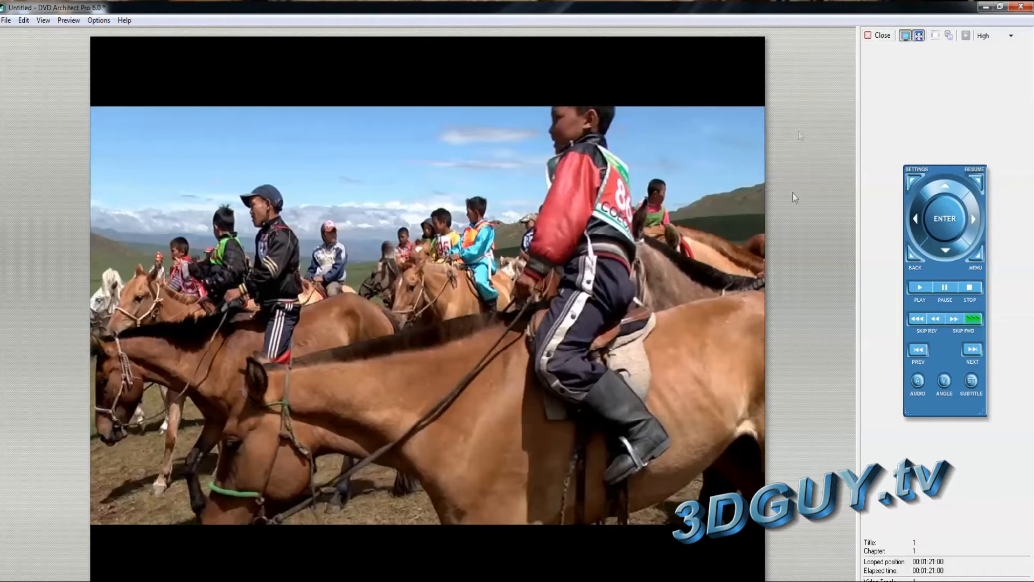
mouse_move(891, 146)
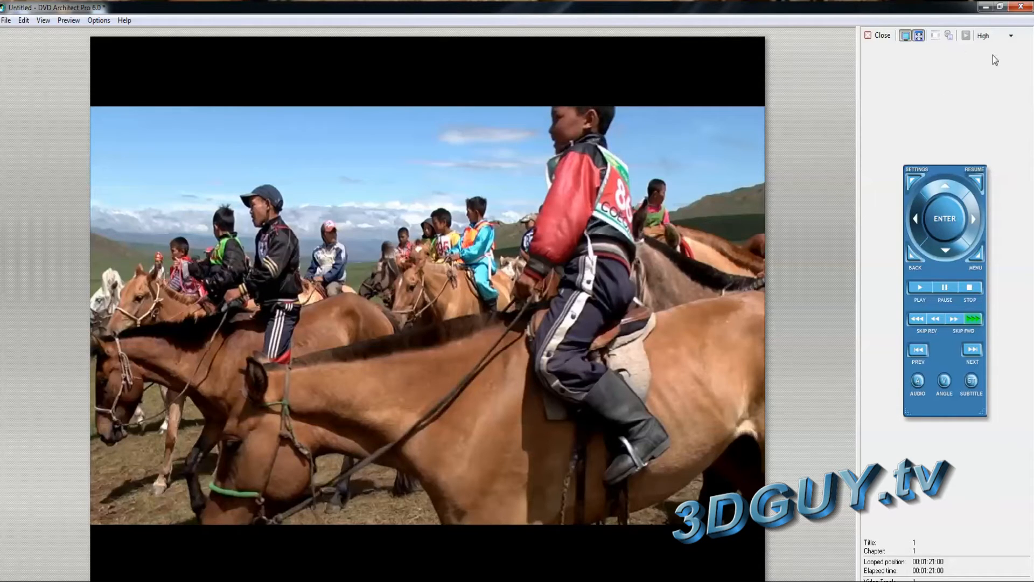
mouse_move(876, 40)
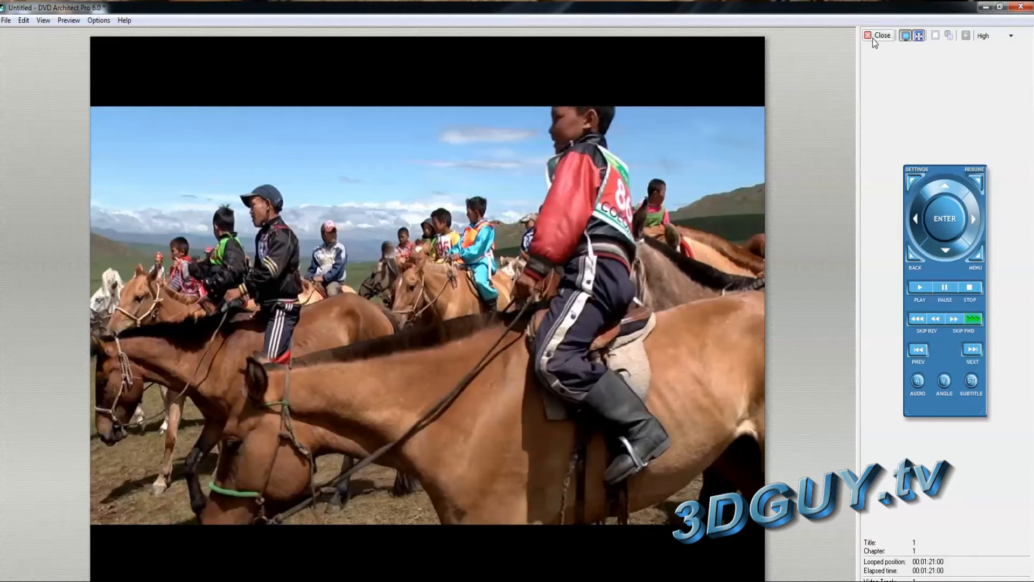
click(878, 36)
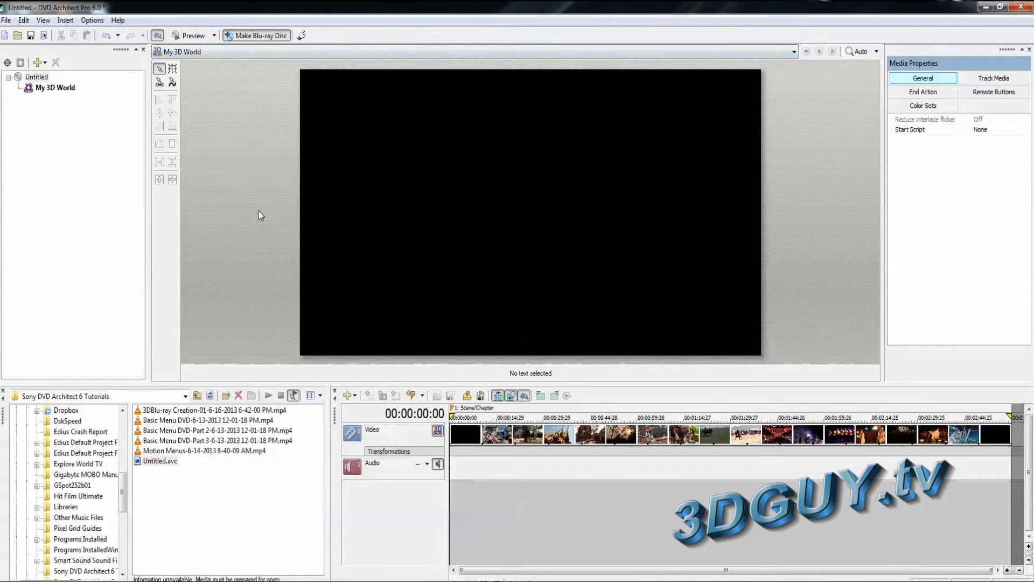
- Set Make Blu-ray Disc to prepare image My3DWorld.iso and continue to review
click(260, 35)
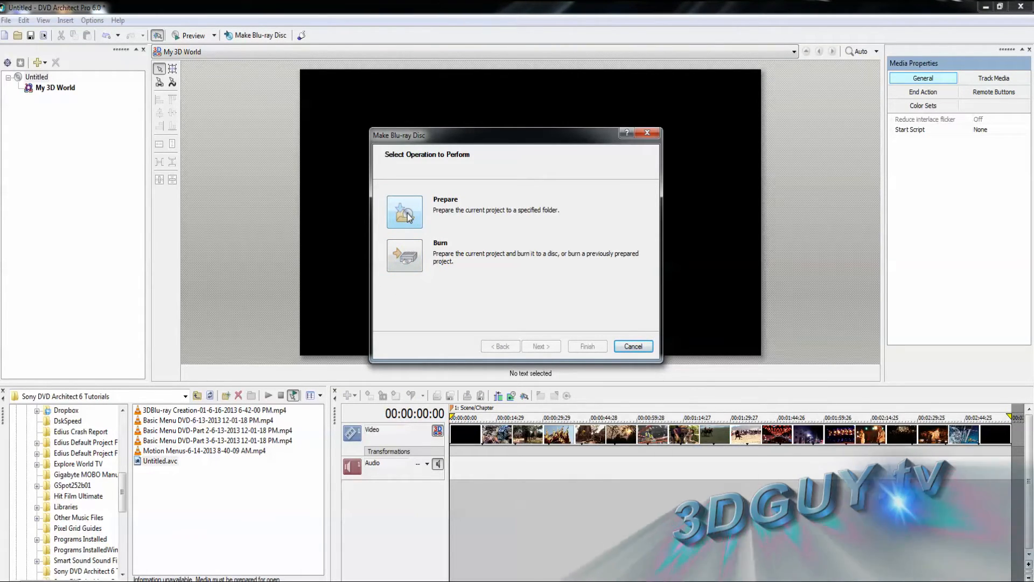
click(404, 212)
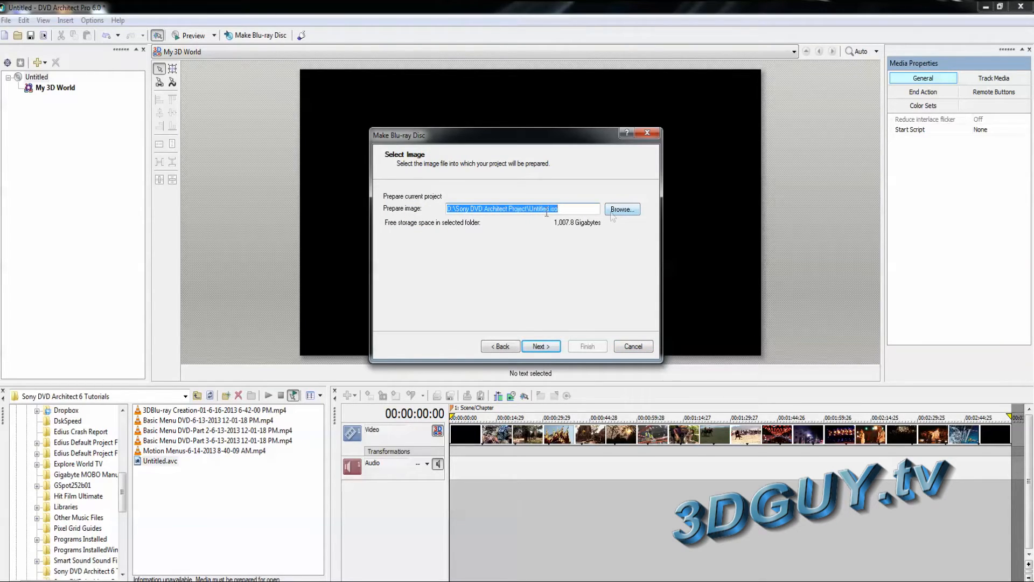
double_click(540, 208)
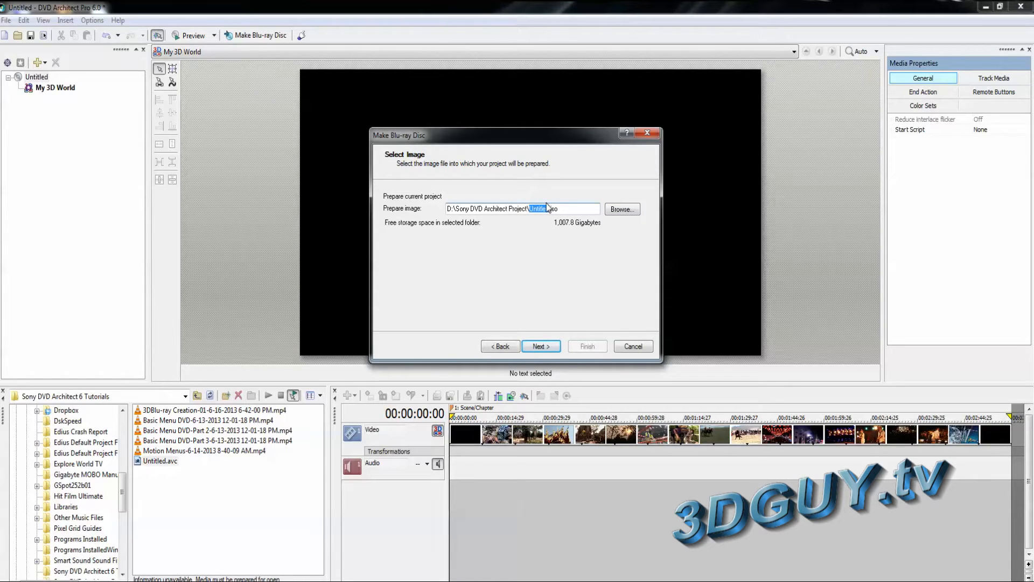
text(My3DWor)
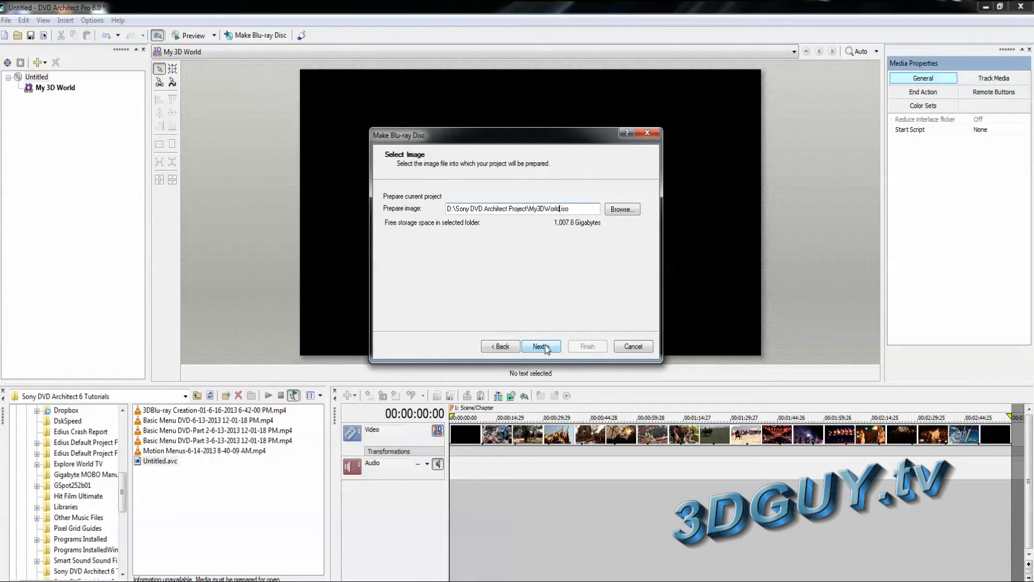
click(541, 346)
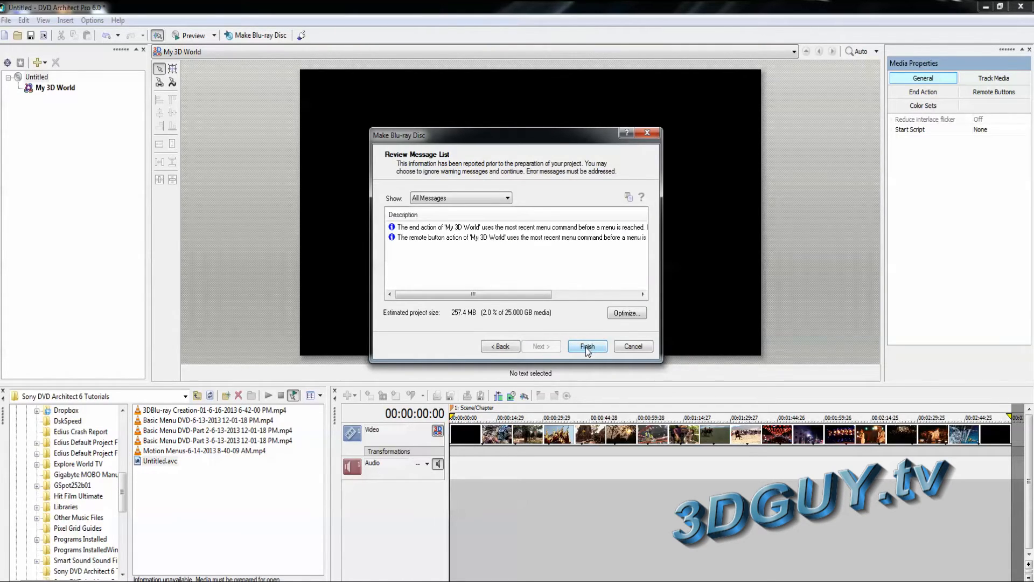
- Adjust the Optimize default video bit rate slider toward 40 Mbps and confirm
click(626, 313)
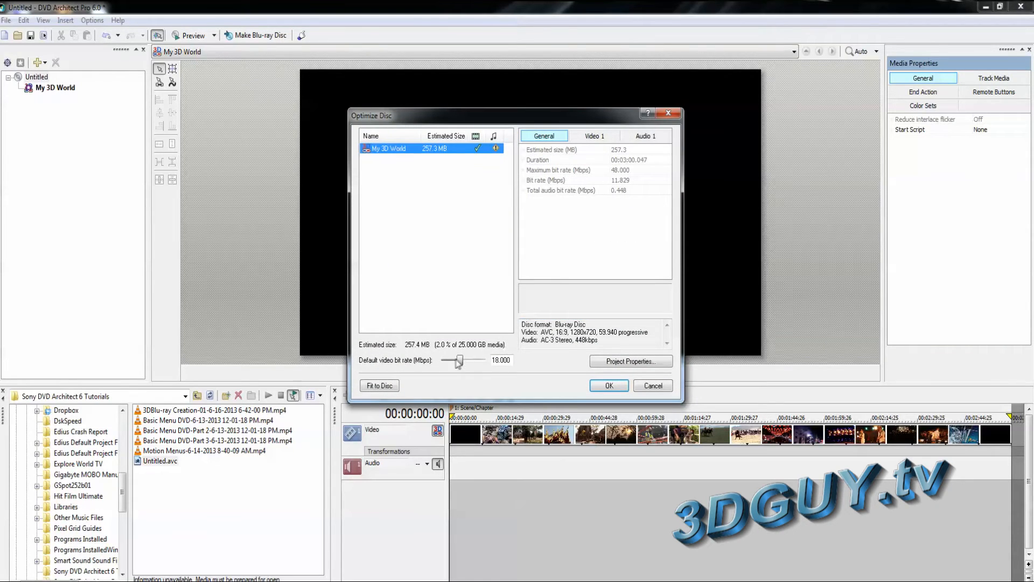
drag(457, 360, 471, 360)
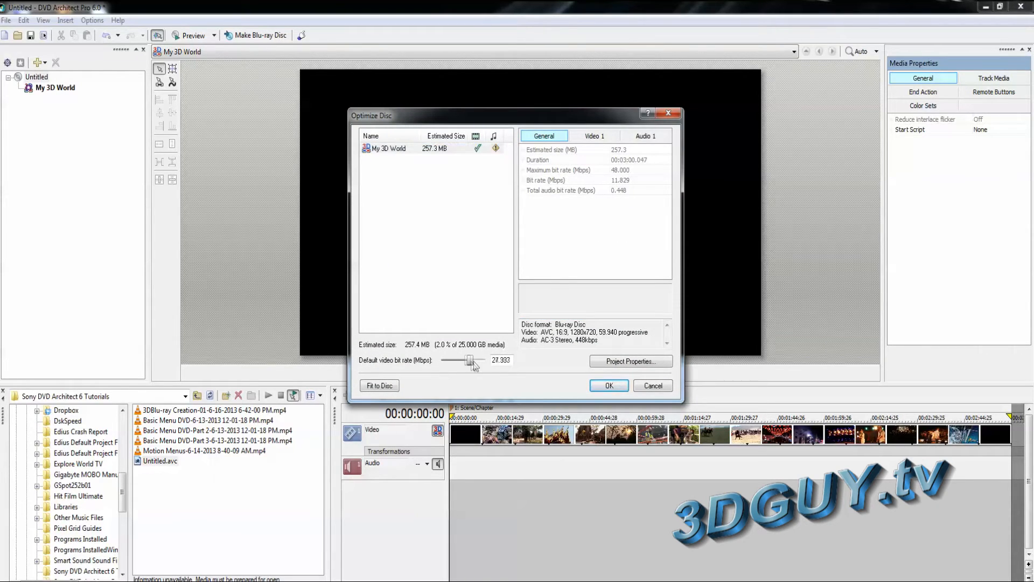
drag(469, 360, 485, 361)
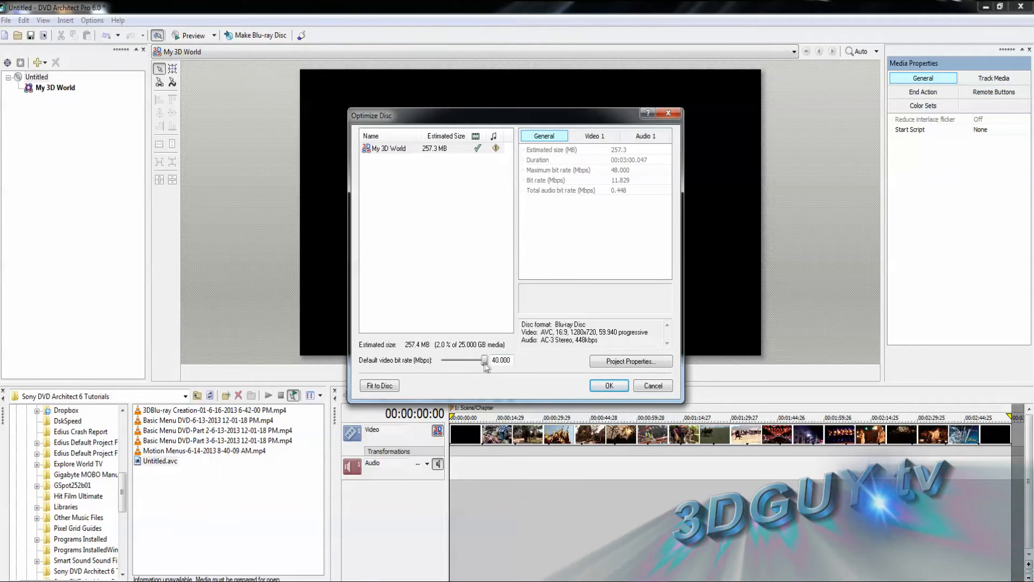
drag(484, 360, 477, 360)
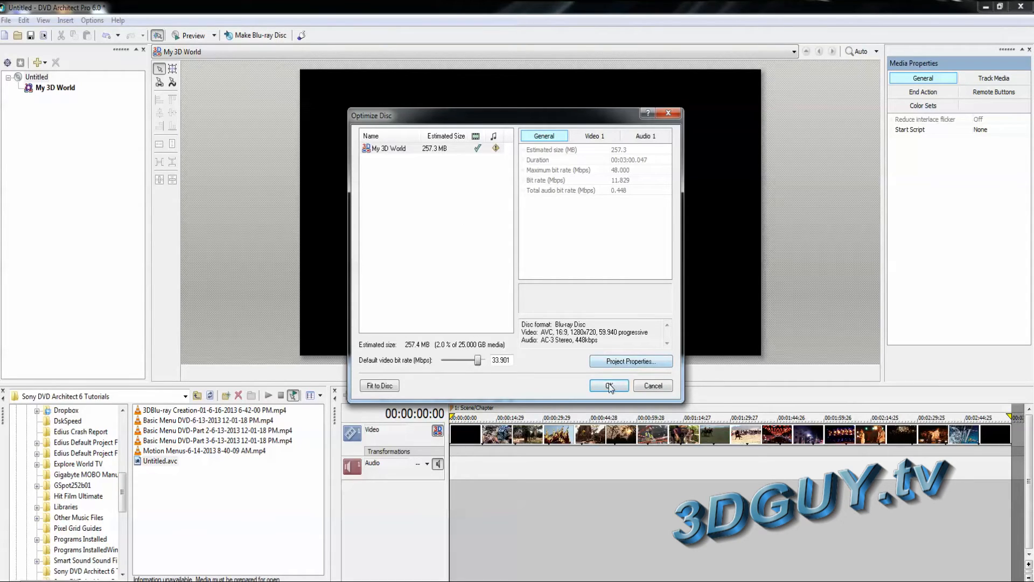
click(608, 386)
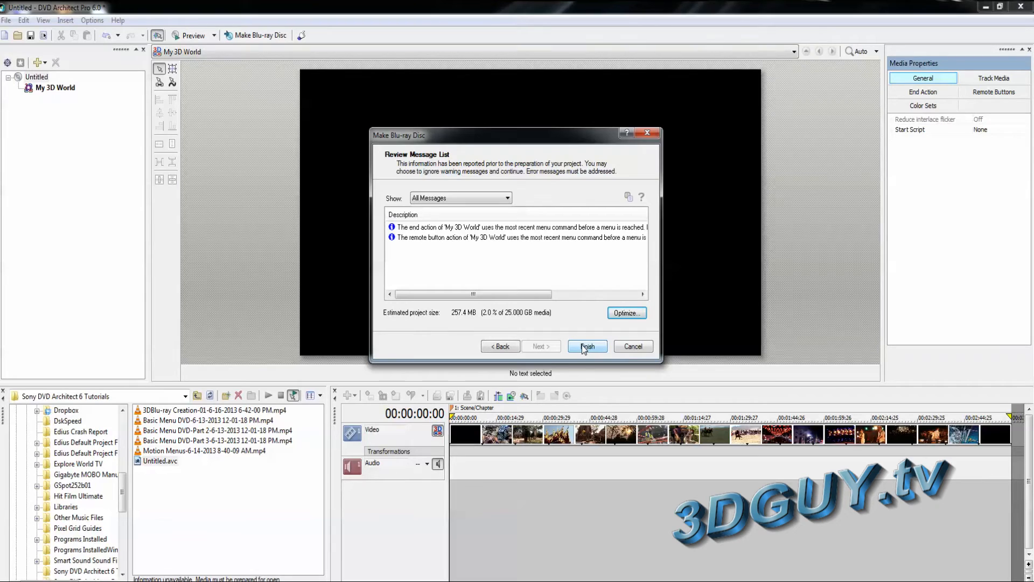
- Confirm the 40 Mbps video bit rate and start preparing the disc image
click(627, 313)
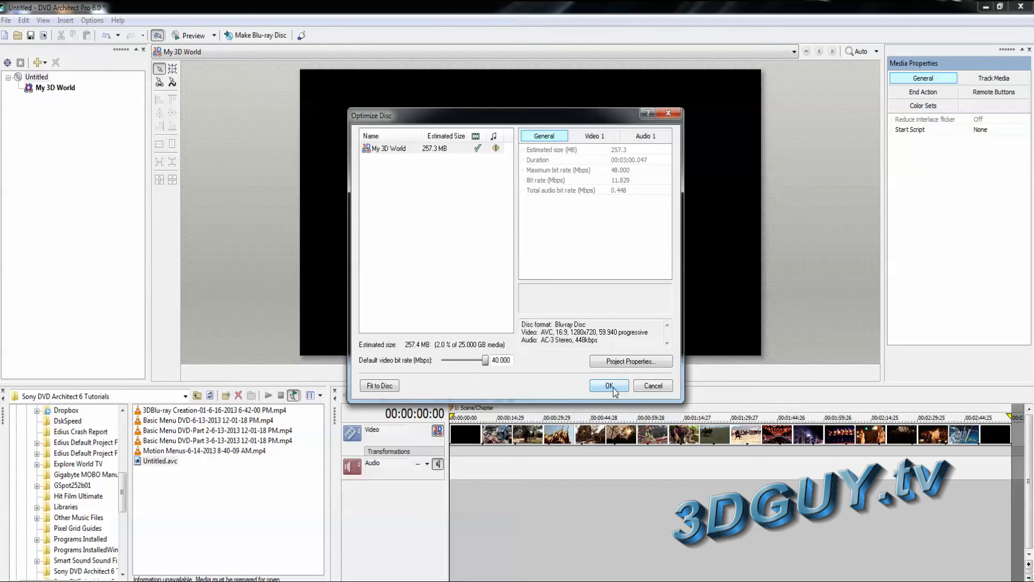
click(609, 386)
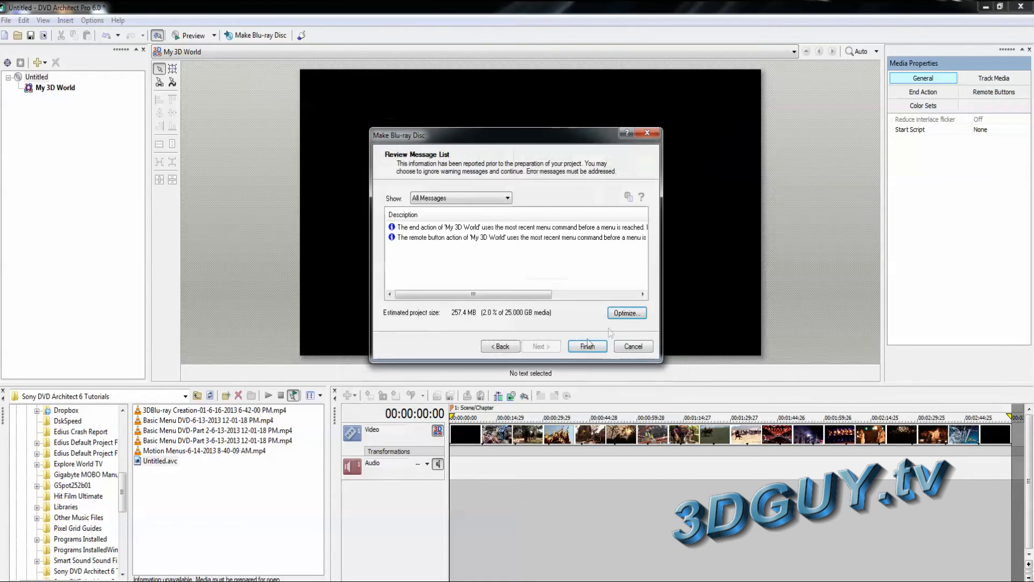
click(587, 346)
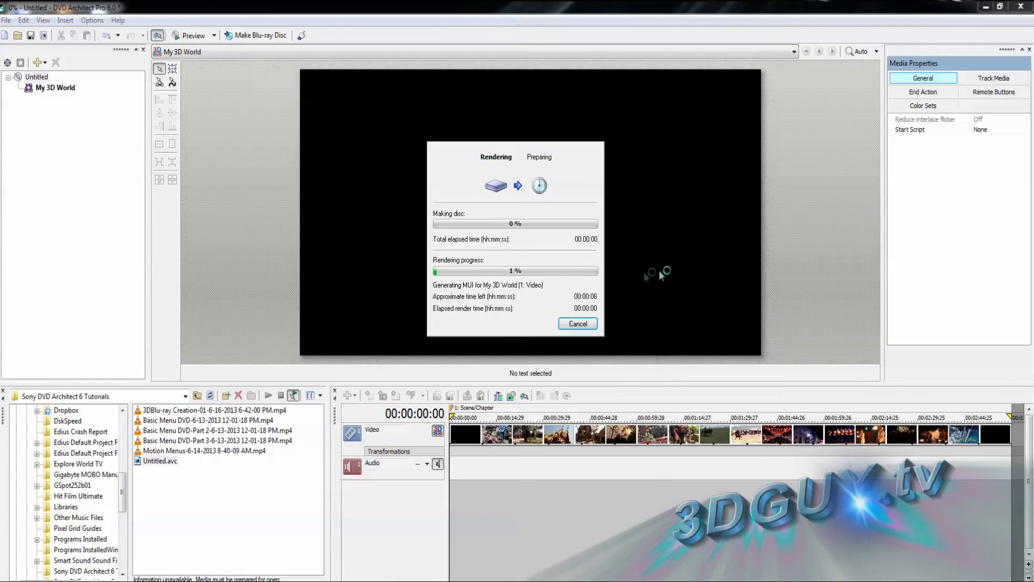